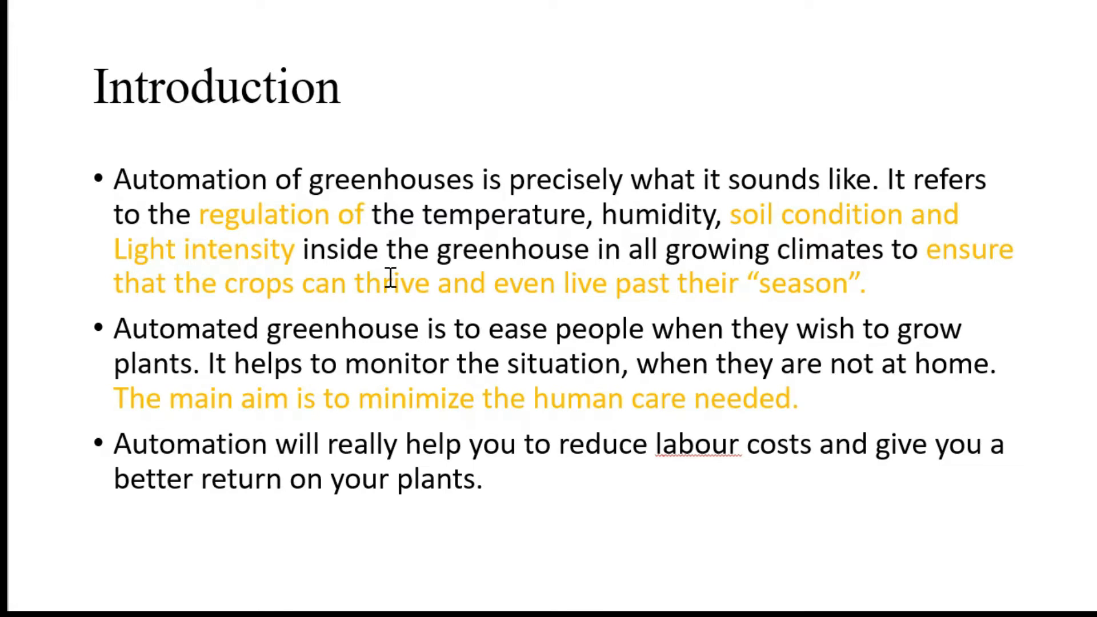
pyautogui.click(350, 329)
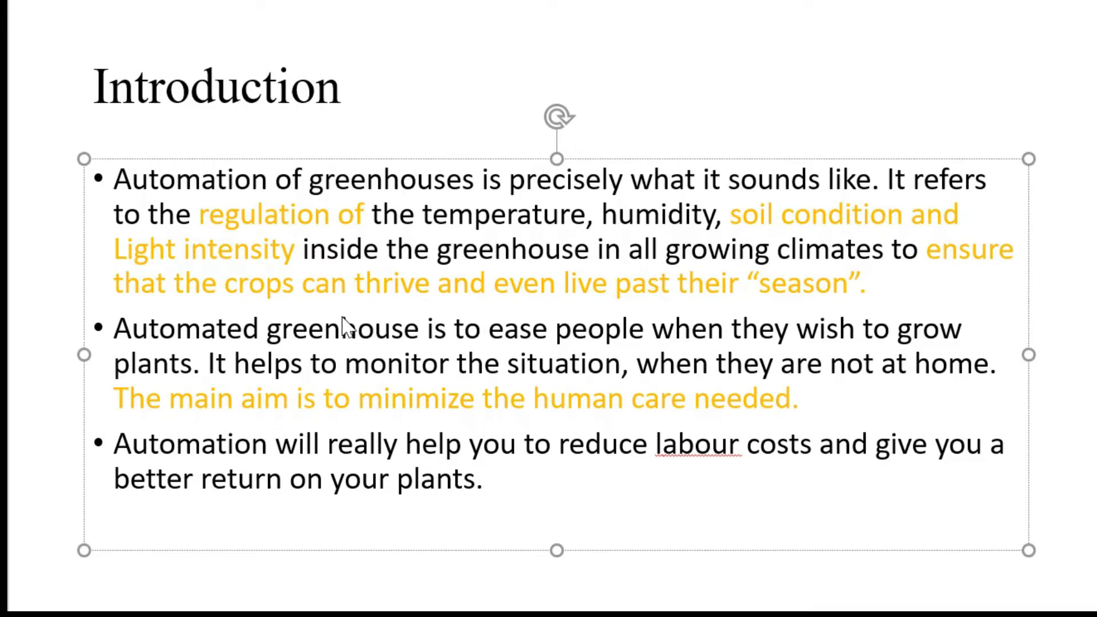
pyautogui.moveTo(374, 381)
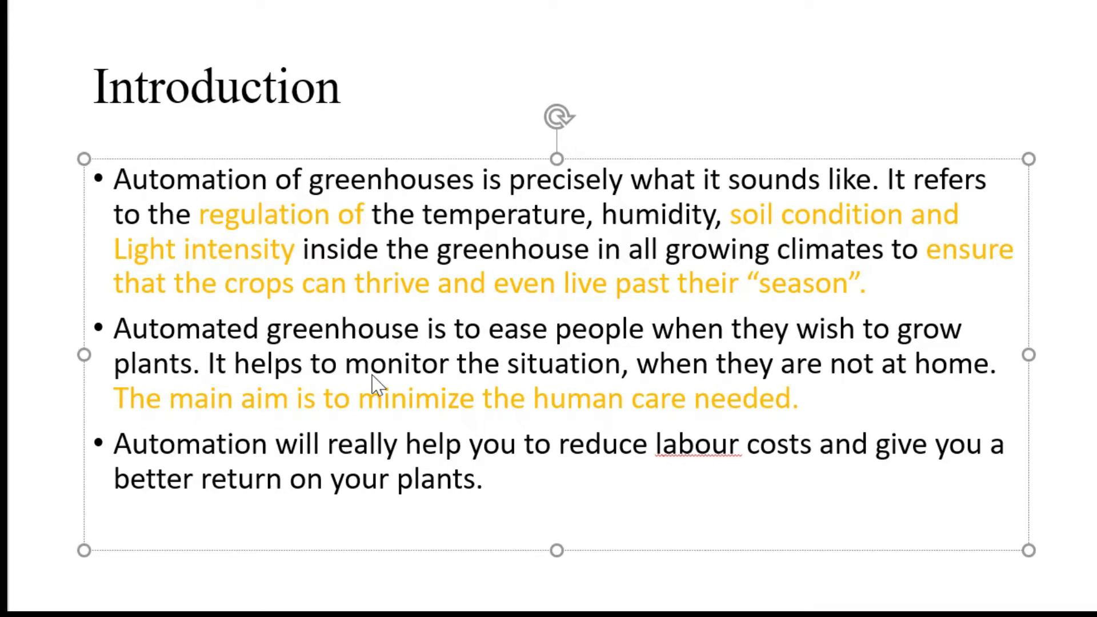
pyautogui.moveTo(269, 420)
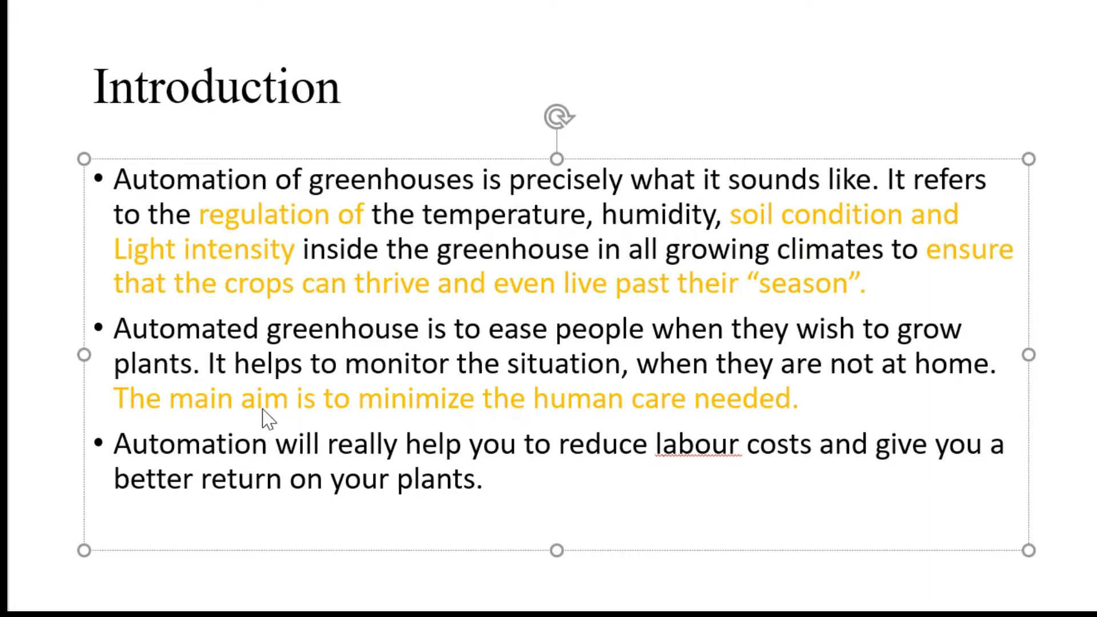
pyautogui.moveTo(196, 433)
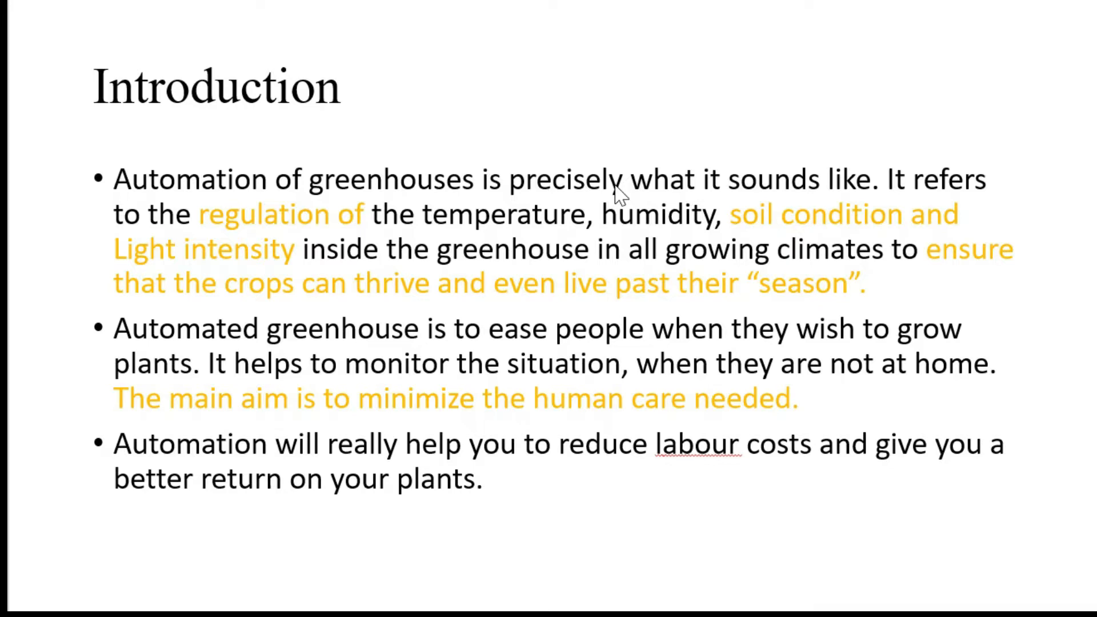
pyautogui.moveTo(390, 277)
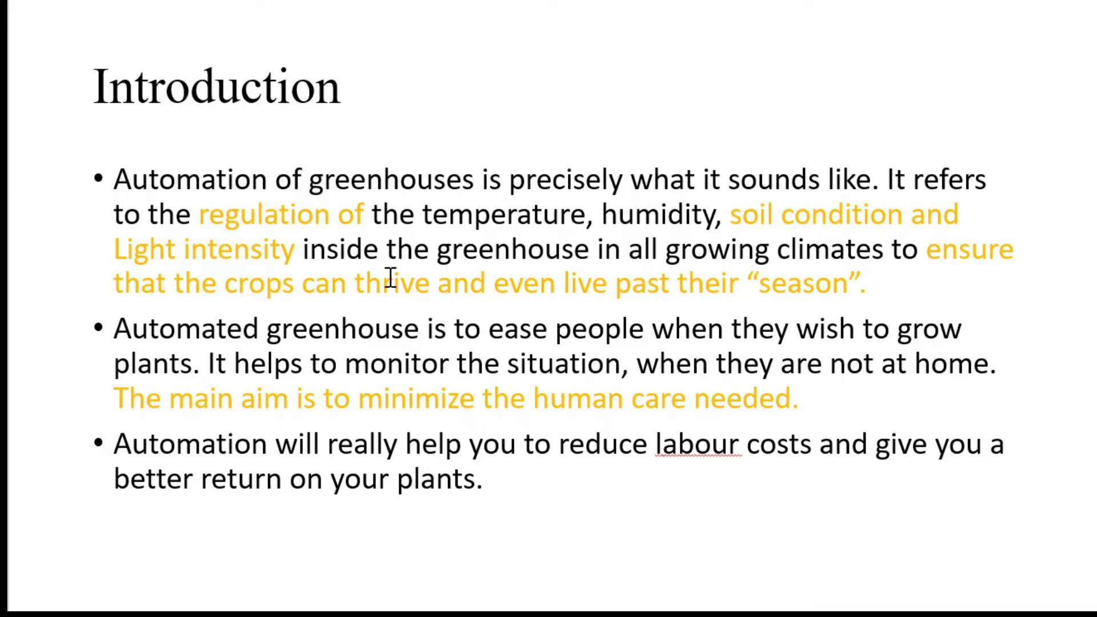